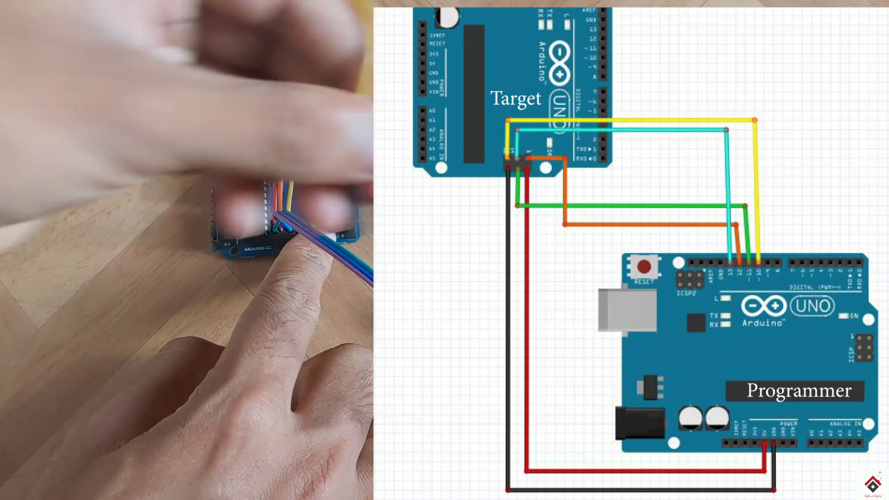
Open the ArduinoISP example sketch in a maximized Arduino IDE window
left_click(11, 37)
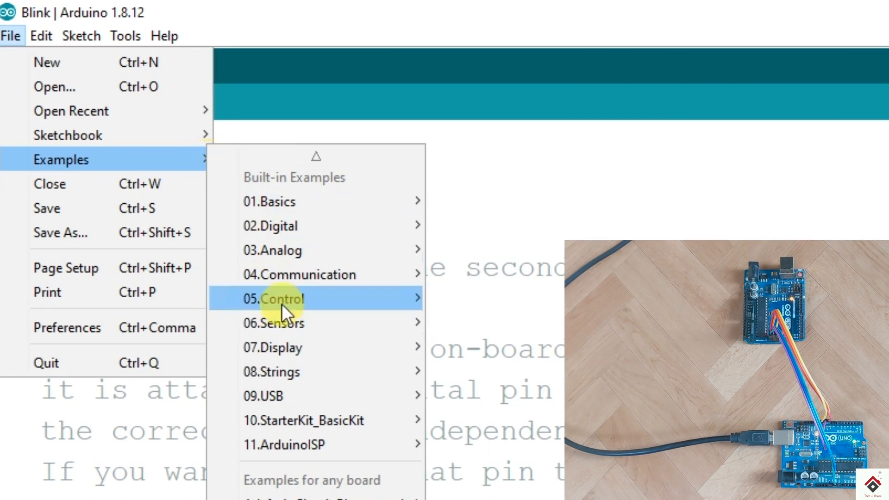
mouse_move(300, 445)
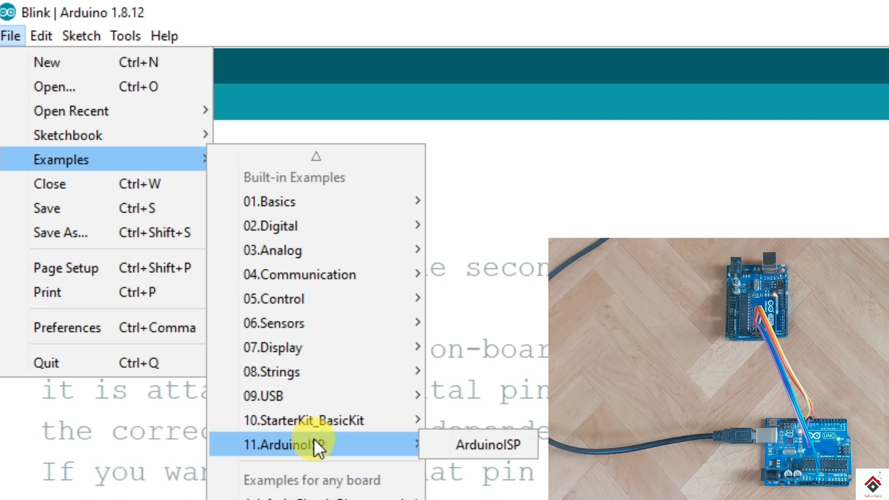
left_click(476, 444)
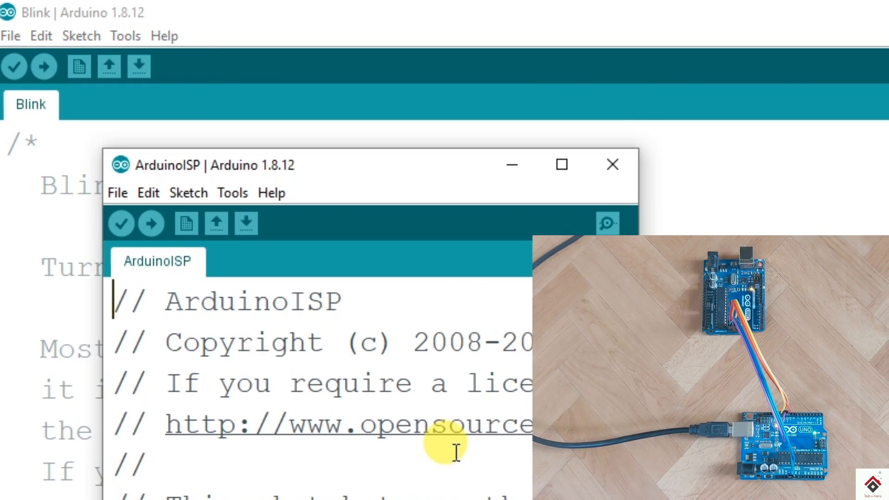
left_click(561, 165)
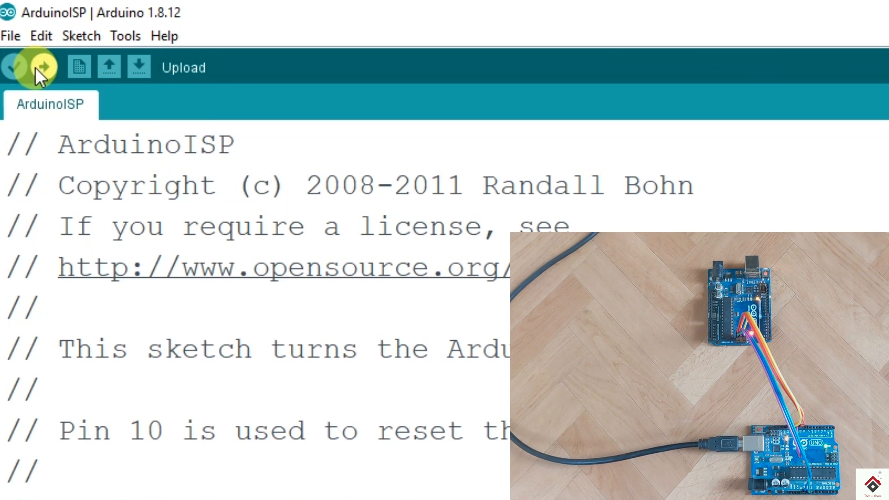
Upload the ArduinoISP sketch to the Uno acting as programmer
left_click(125, 36)
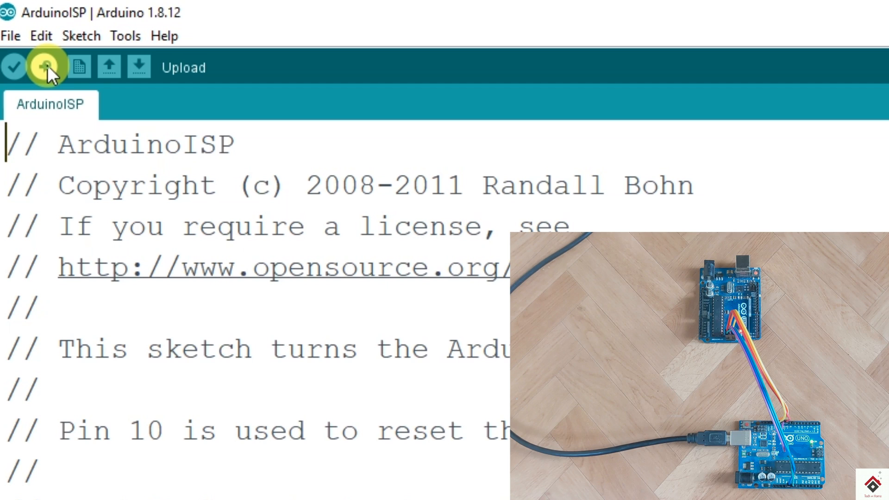
left_click(43, 67)
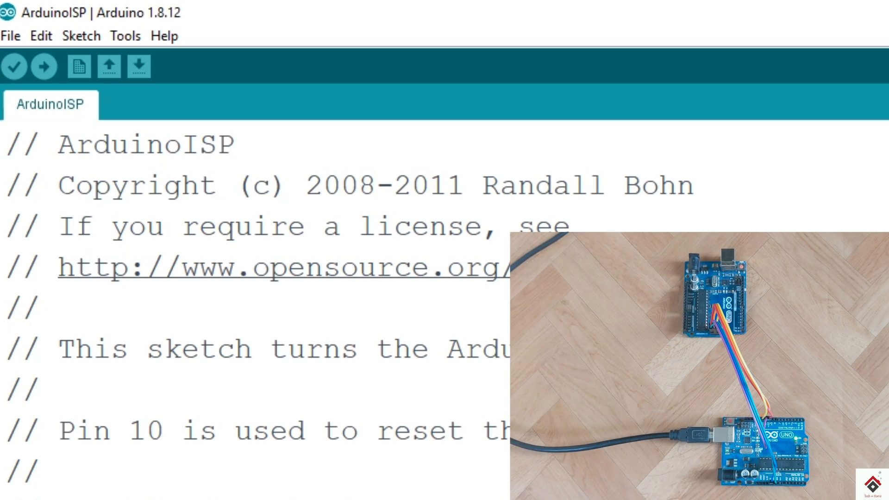
Open the Blink example sketch from 01.Basics
left_click(10, 35)
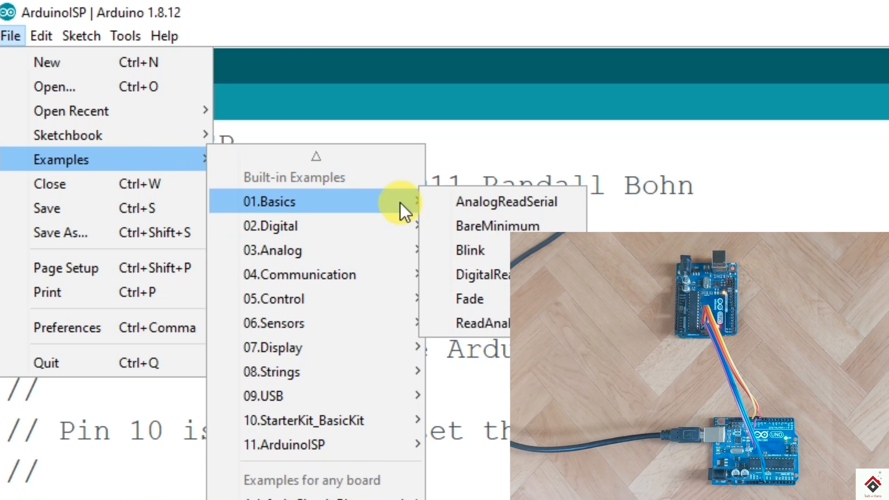
left_click(469, 250)
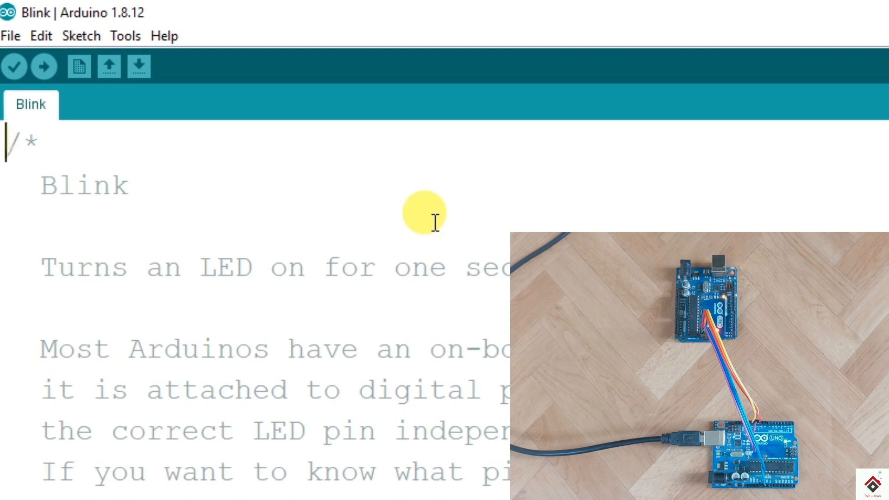
Choose Arduino as ISP as the programmer under Tools
left_click(125, 35)
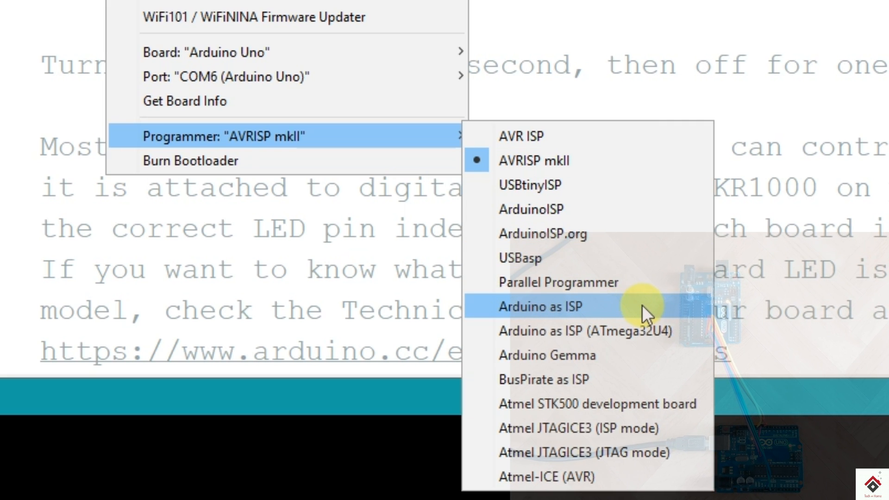
left_click(556, 306)
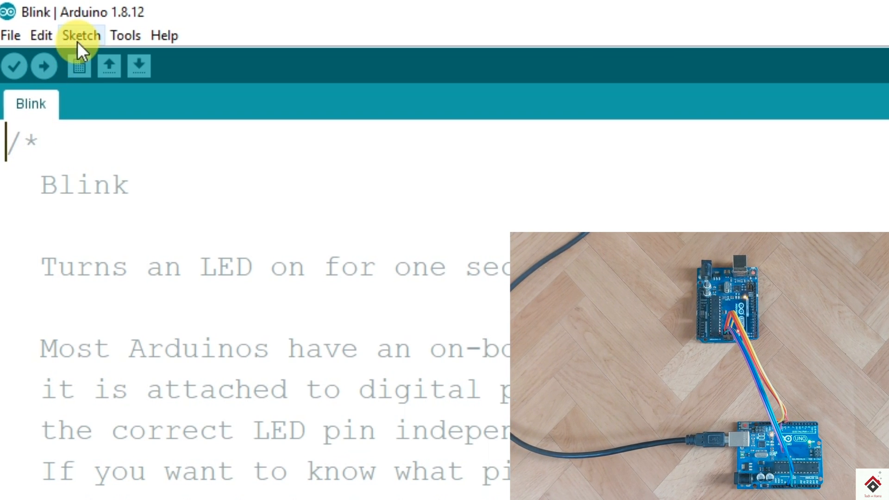
Upload Blink to the target board with Sketch > Upload Using Programmer
left_click(80, 34)
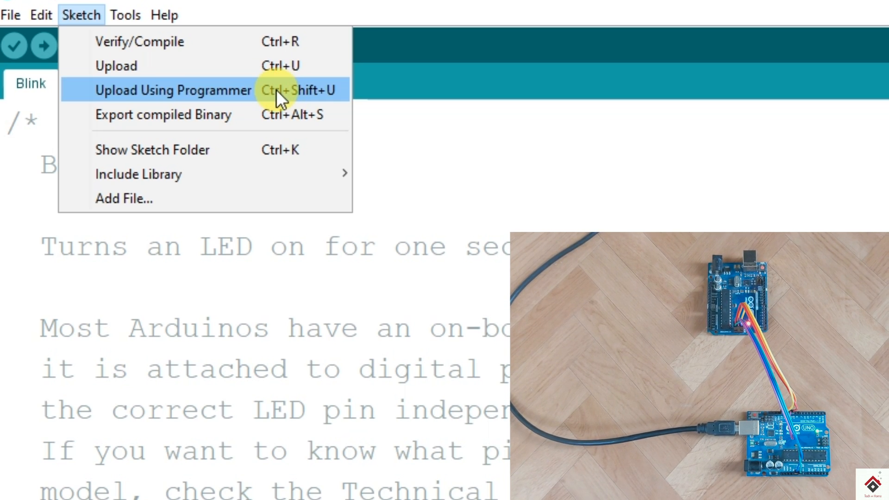
left_click(171, 90)
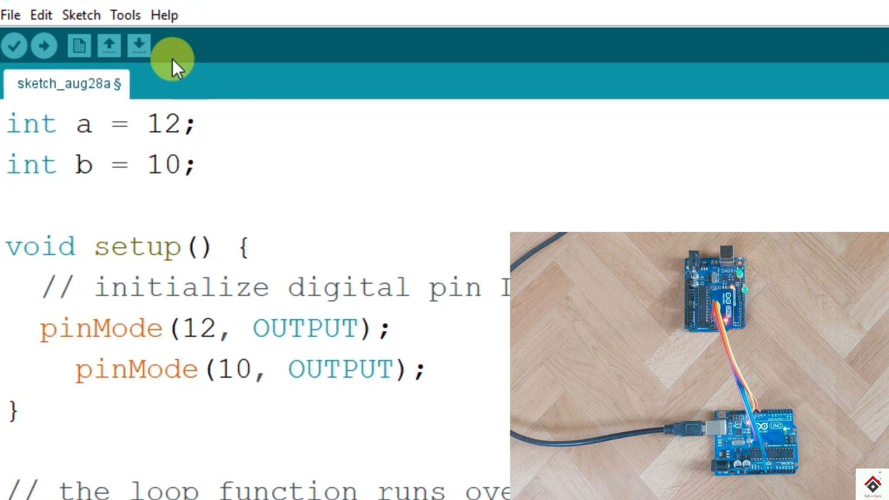
Verify port and programmer settings, then upload the pins 12 and 10 sketch via Upload Using Programmer
left_click(125, 15)
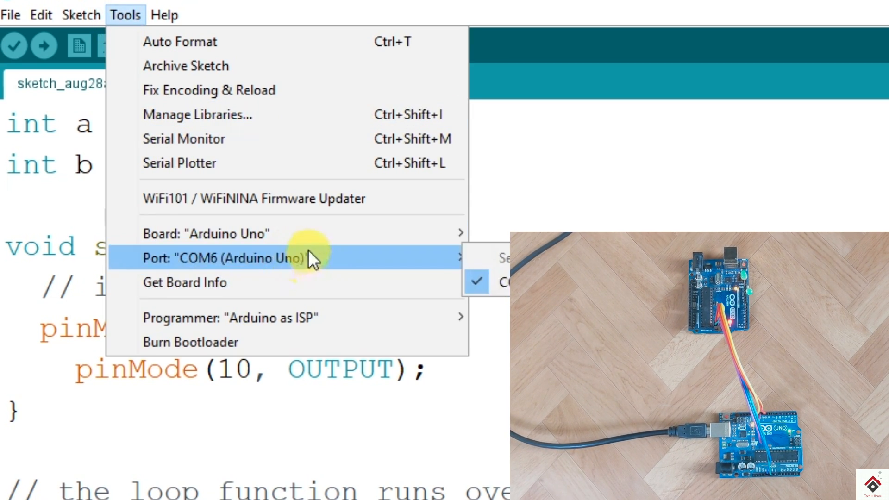
mouse_move(402, 318)
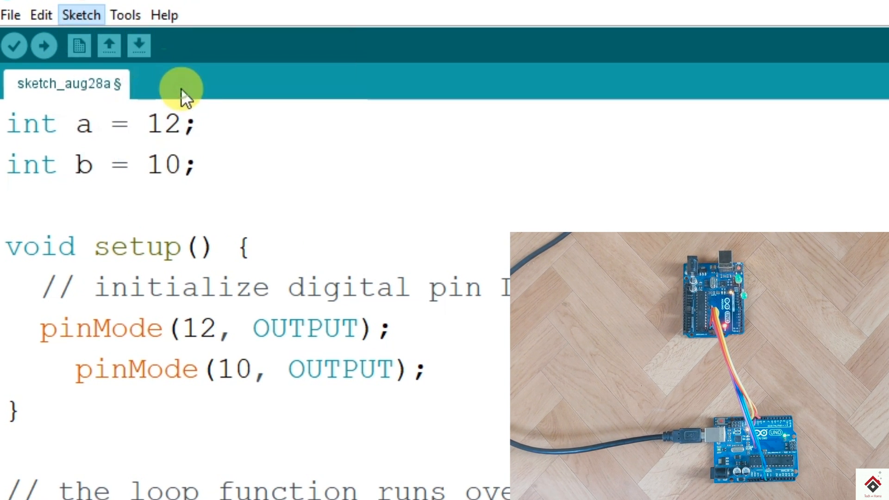
left_click(44, 45)
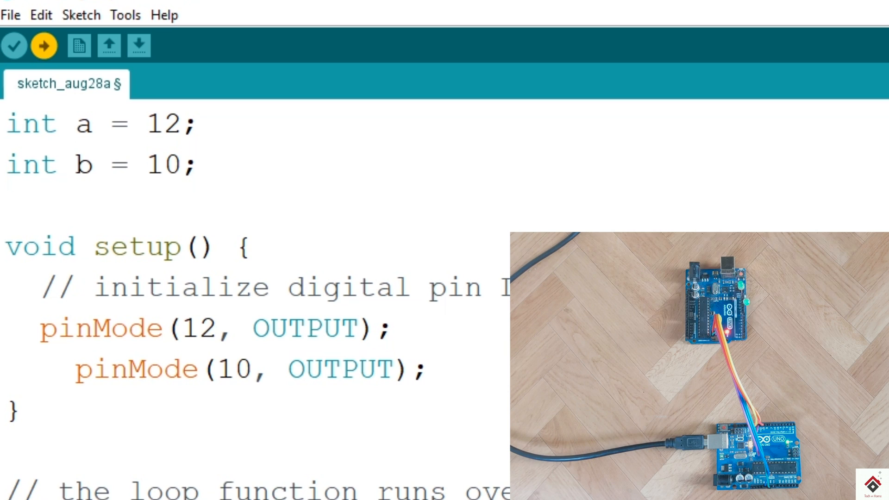
left_click(44, 47)
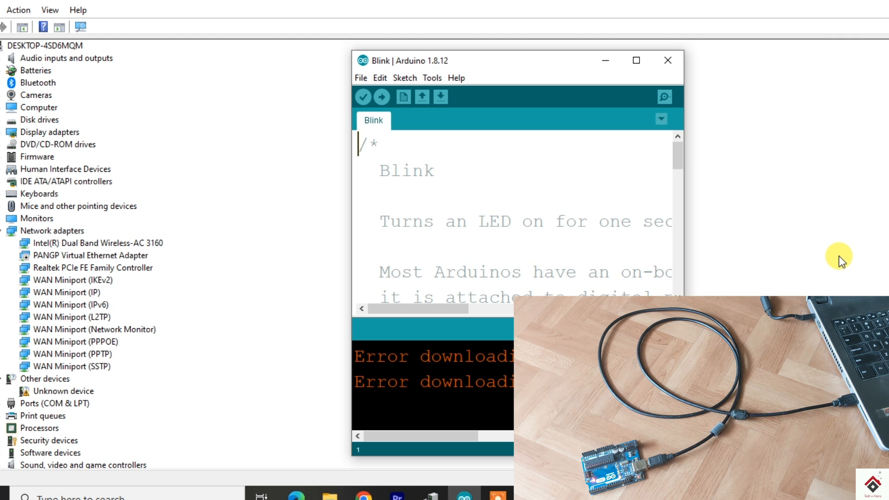
Scroll Device Manager down to Ports (COM & LPT) and the Unknown device
scroll("down", 3)
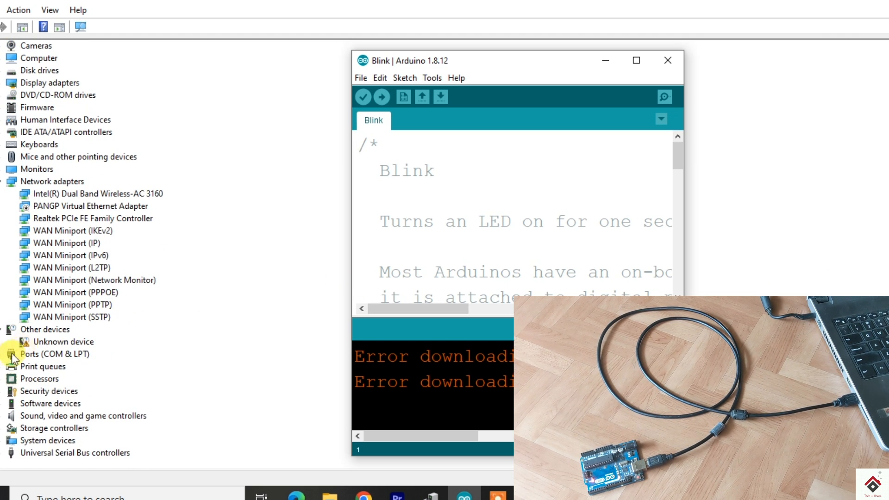